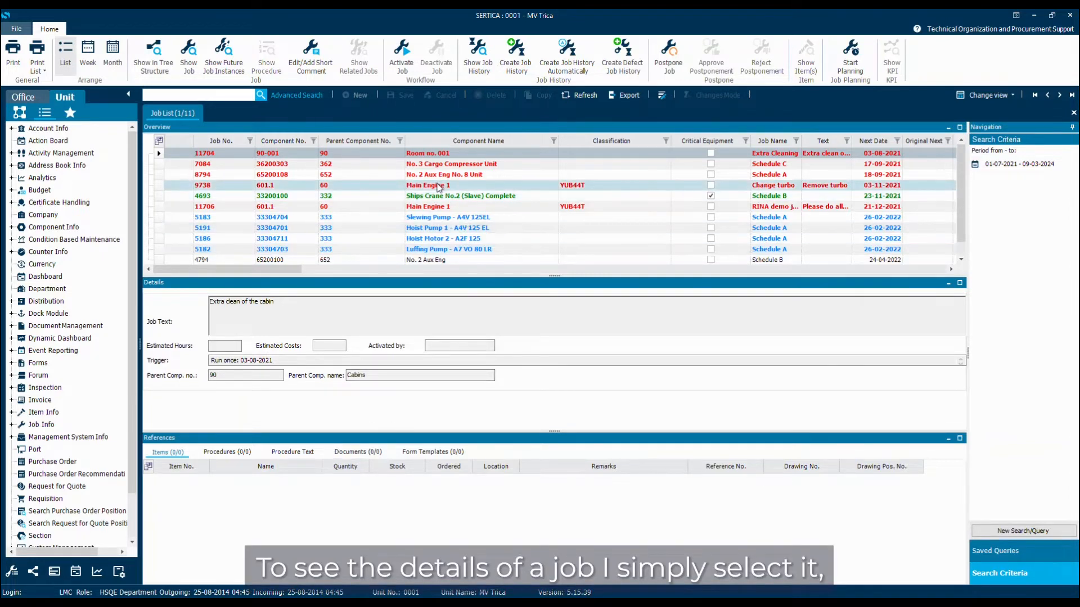
Step: Select job 9738 'Change turbo' on Main Engine 1 in the job list to view its details
{"action": "left_click", "coordinate": [428, 185]}
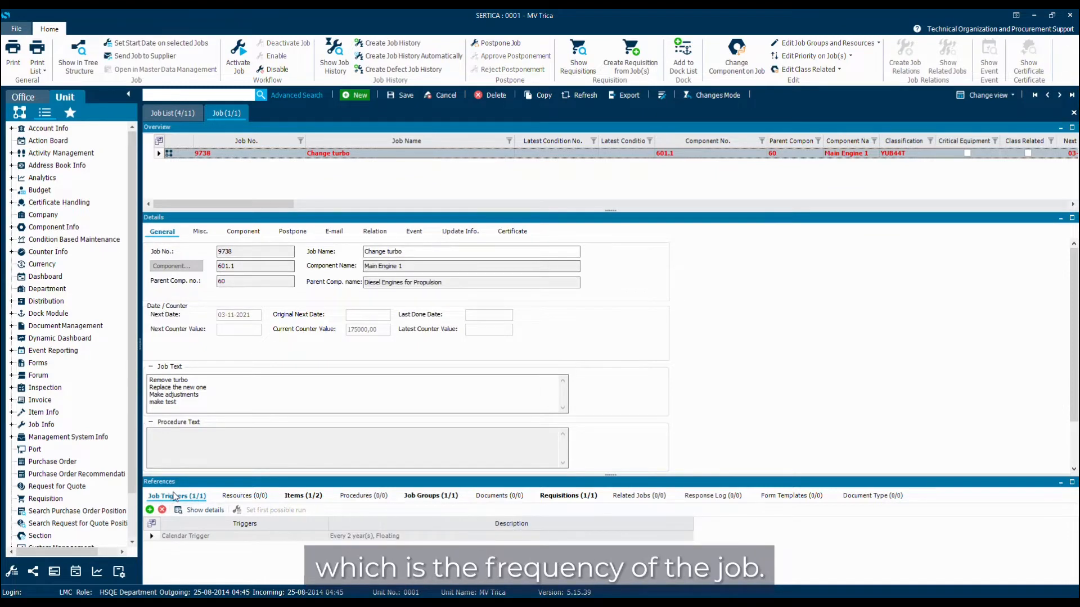
{"action": "left_click", "coordinate": [243, 494]}
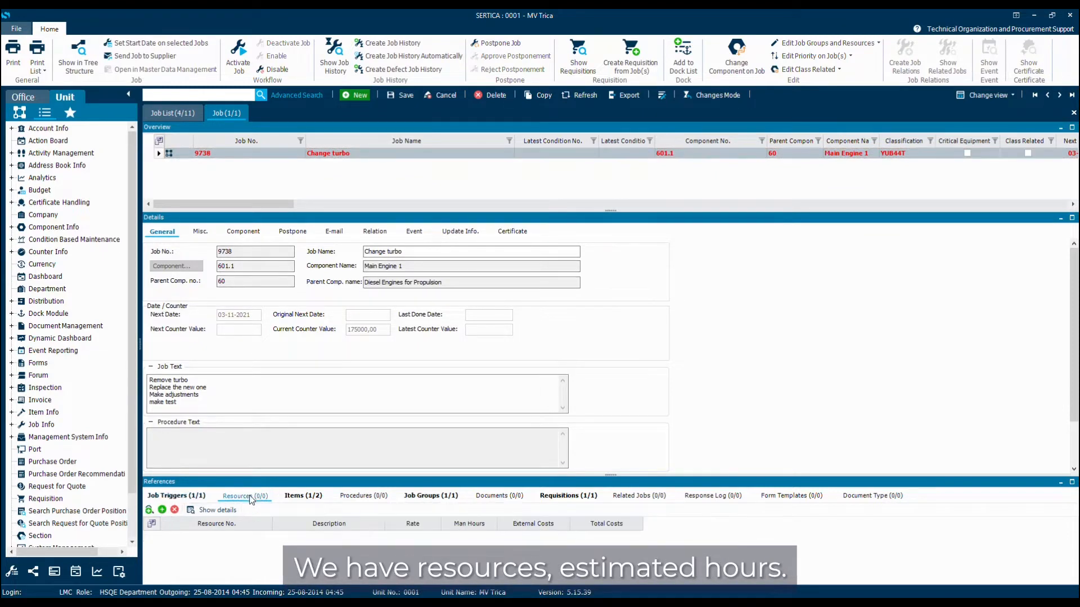
{"action": "left_click", "coordinate": [303, 494]}
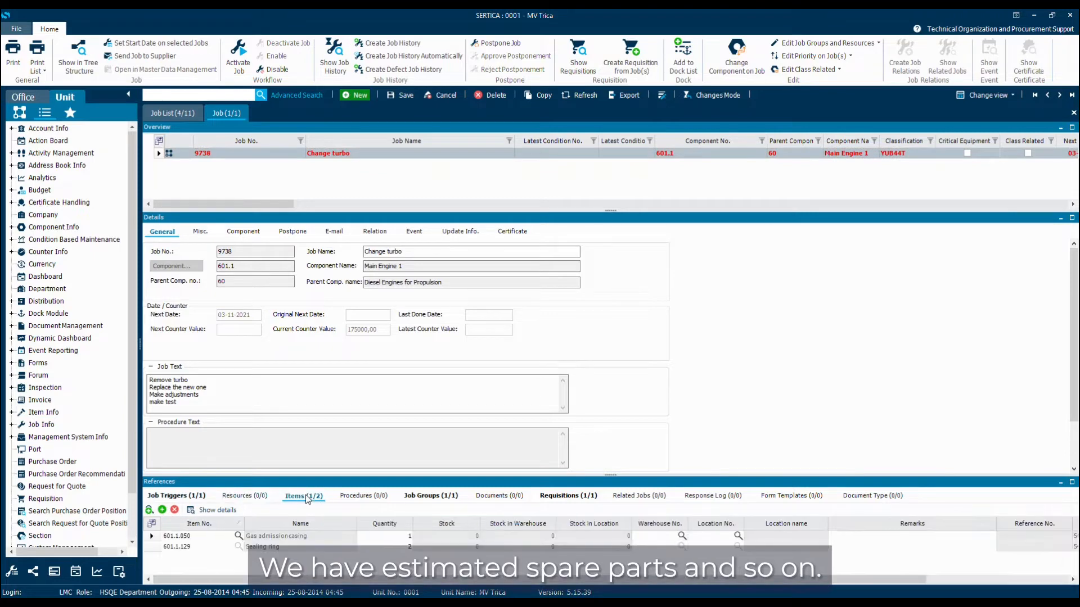
{"action": "mouse_move", "coordinate": [636, 496]}
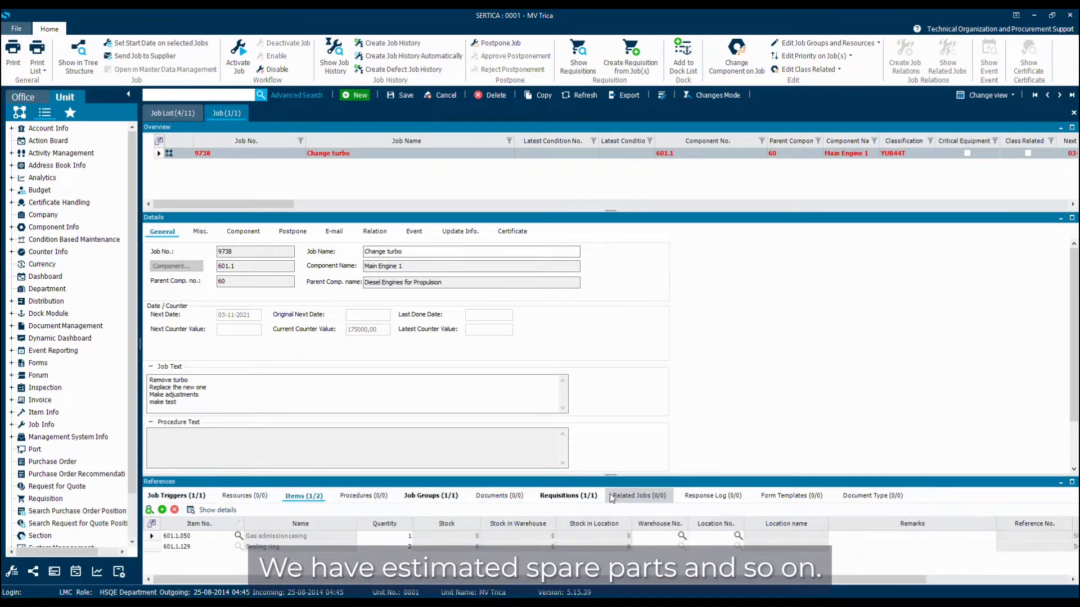
{"action": "left_click", "coordinate": [176, 495]}
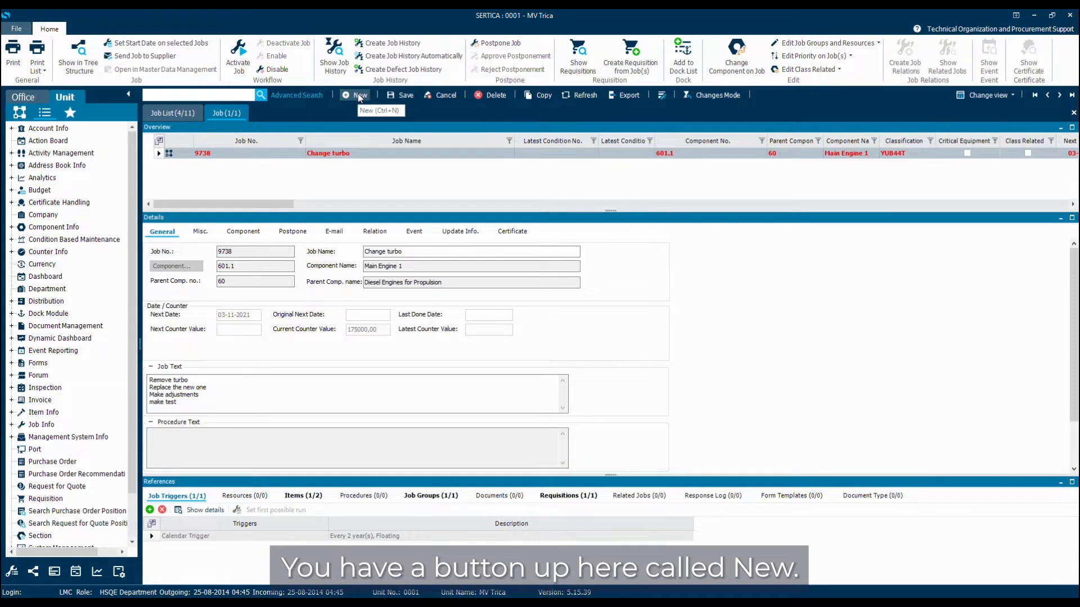
Step: Start a new blank job record and bring up the component Search Dialog
{"action": "left_click", "coordinate": [355, 95]}
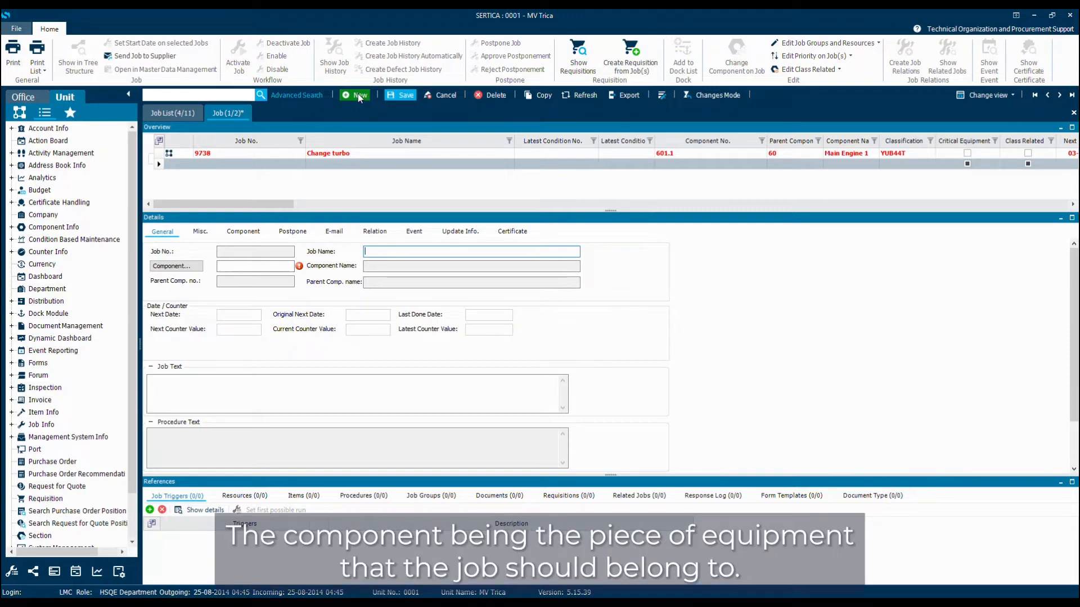
{"action": "mouse_move", "coordinate": [461, 248]}
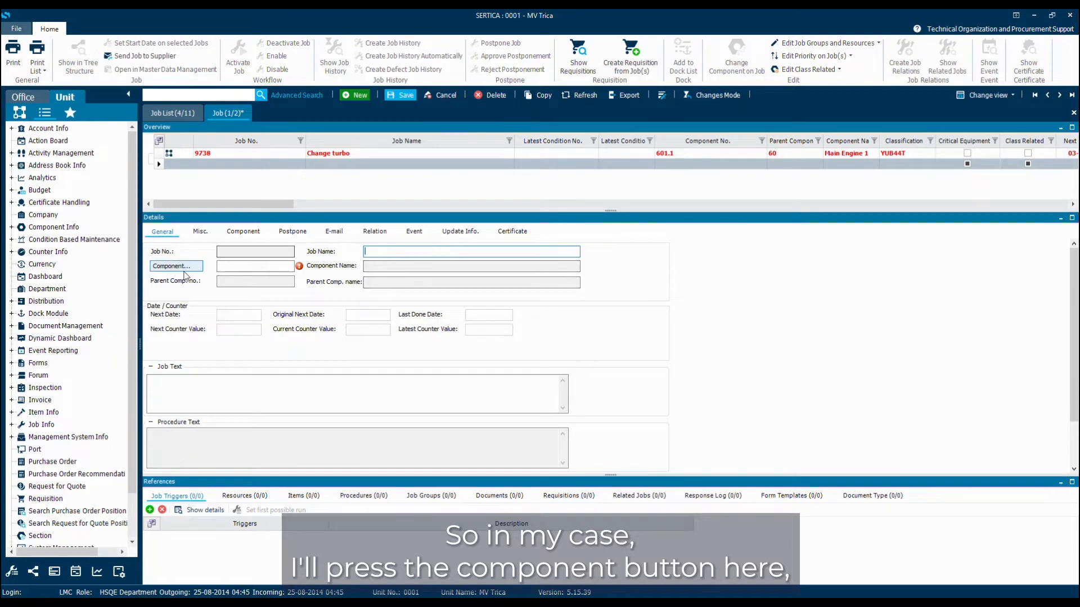
{"action": "left_click", "coordinate": [171, 266]}
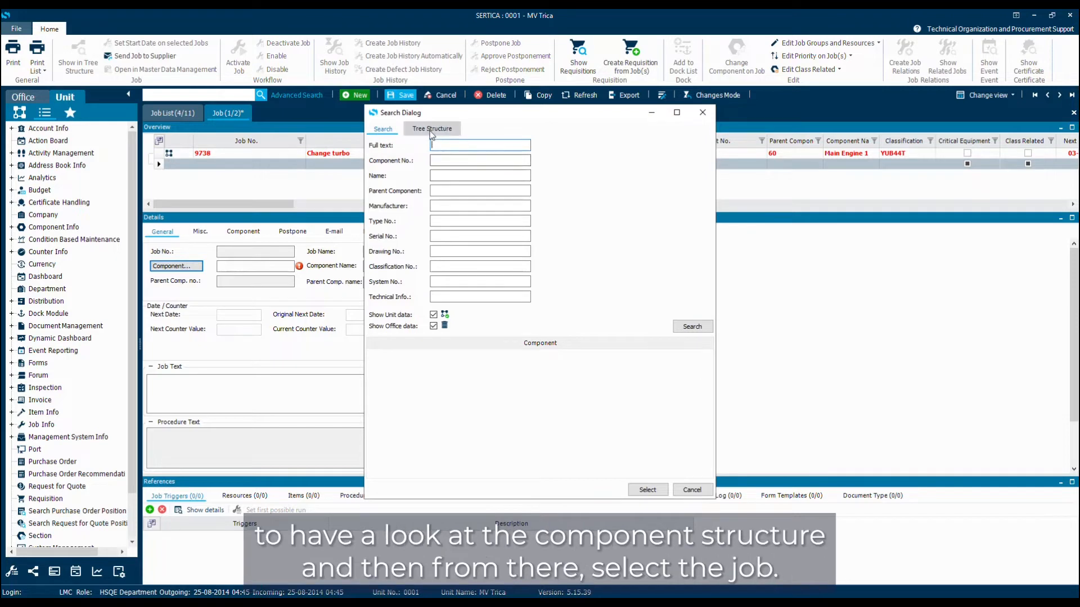
Step: Pick Main engine 3 (601.3) under Machinery > Diesel Engines for Propulsion in the tree
{"action": "left_click", "coordinate": [432, 129]}
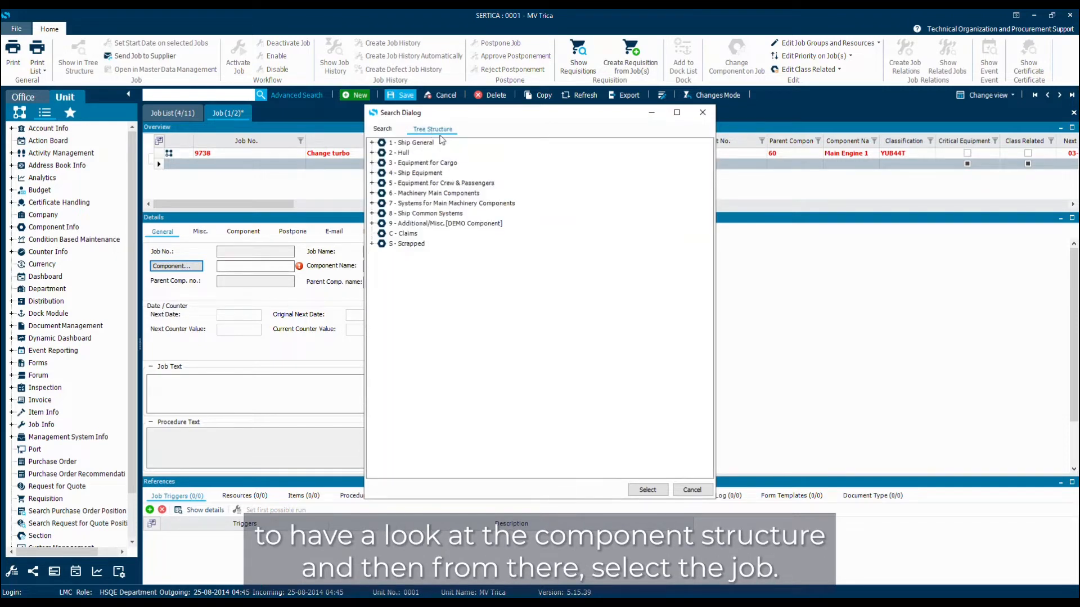
{"action": "left_click", "coordinate": [371, 193]}
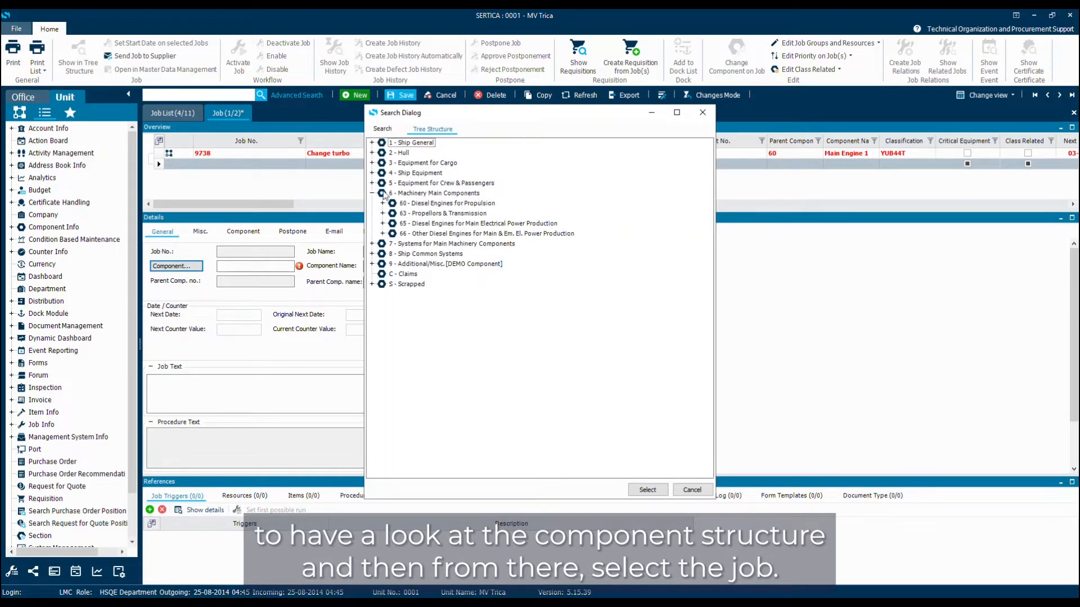
{"action": "left_click", "coordinate": [383, 203]}
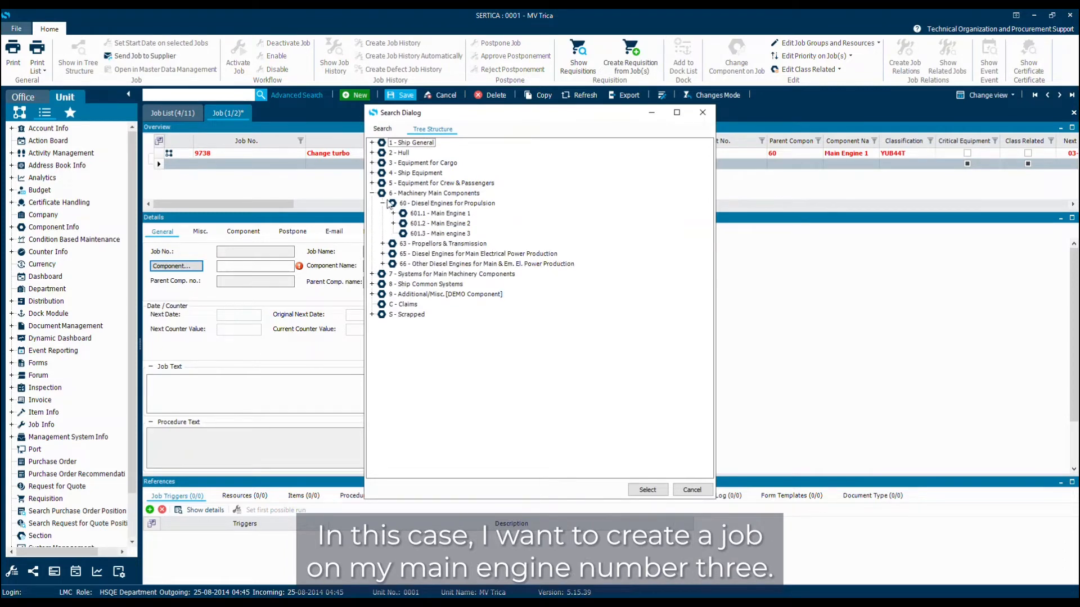
{"action": "left_click", "coordinate": [441, 234]}
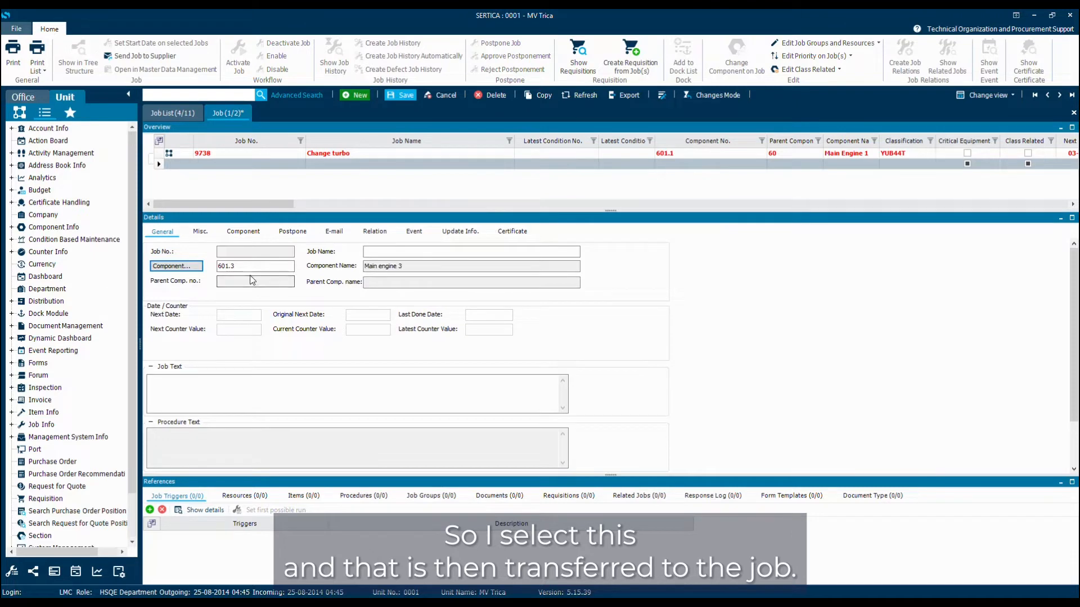
Step: Name the job 'Overhaul' with job text 'Overhaul the complete engine.'
{"action": "left_click", "coordinate": [472, 251]}
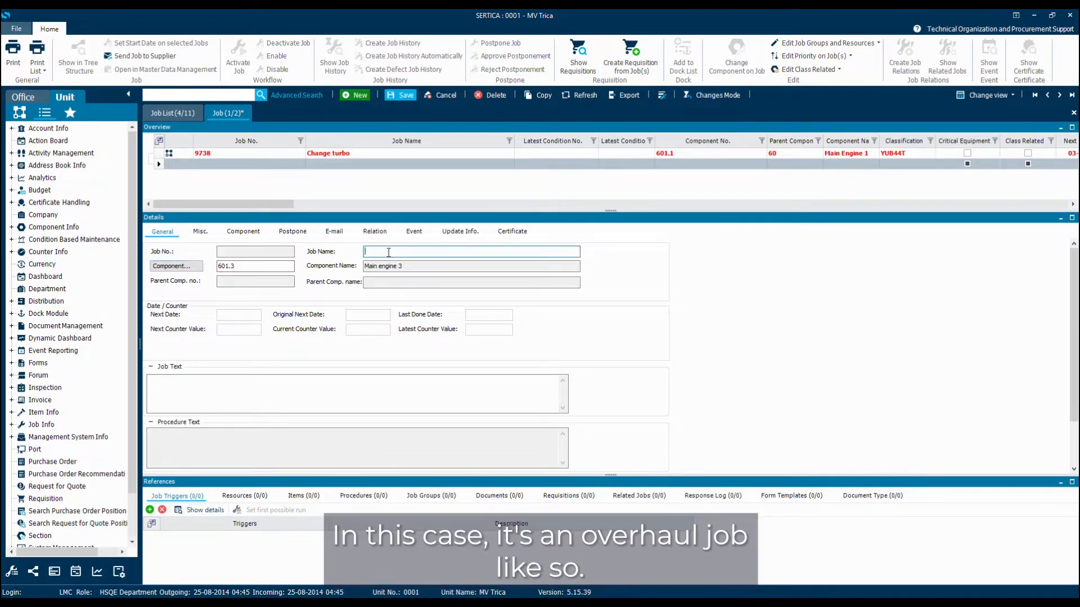
{"action": "type", "text": "Overhaul"}
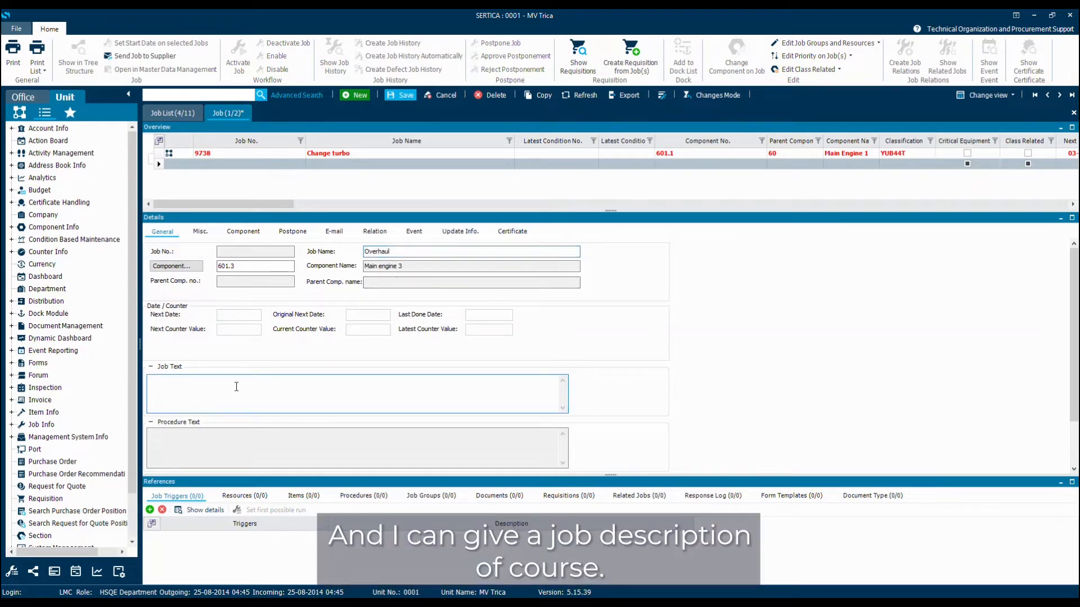
{"action": "type", "text": "Overhaul the complet"}
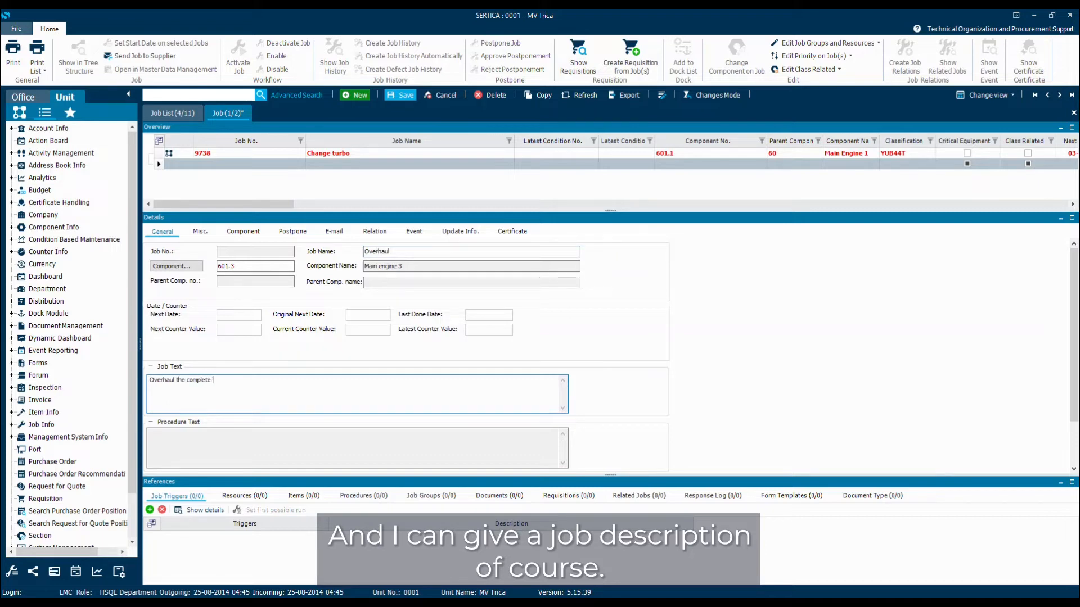
{"action": "type", "text": "engine."}
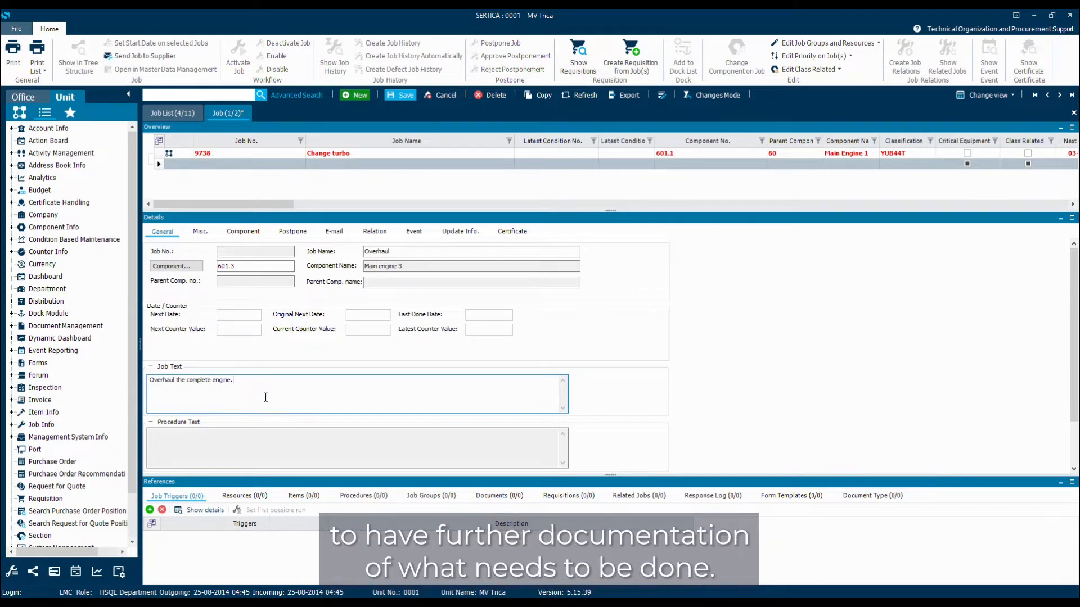
{"action": "mouse_move", "coordinate": [332, 392]}
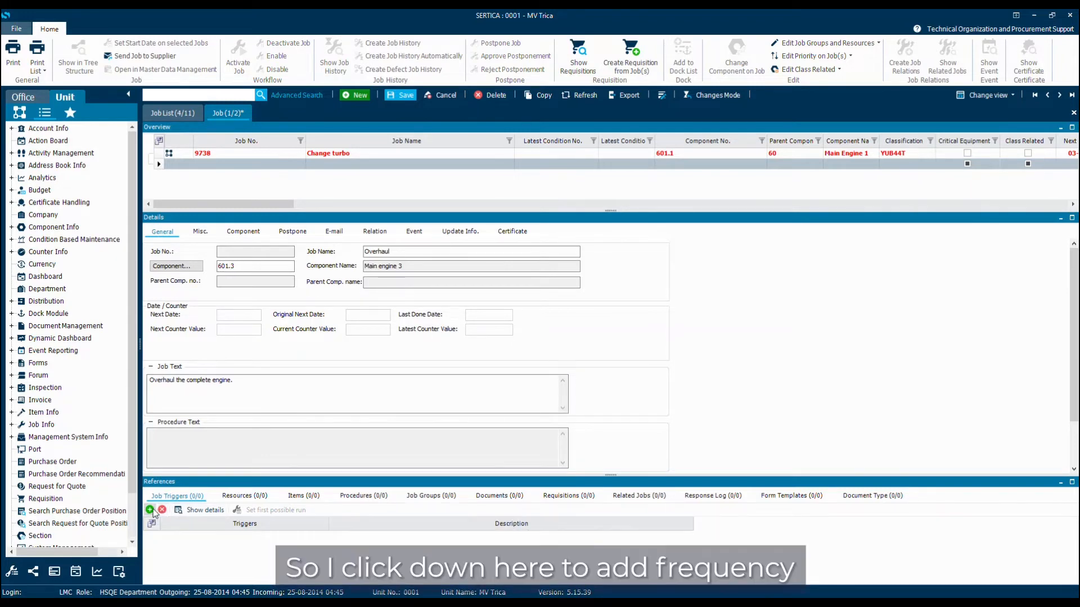
Step: Add a floating calendar trigger recurring every 5 years, next possible run on the 26th
{"action": "left_click", "coordinate": [150, 510]}
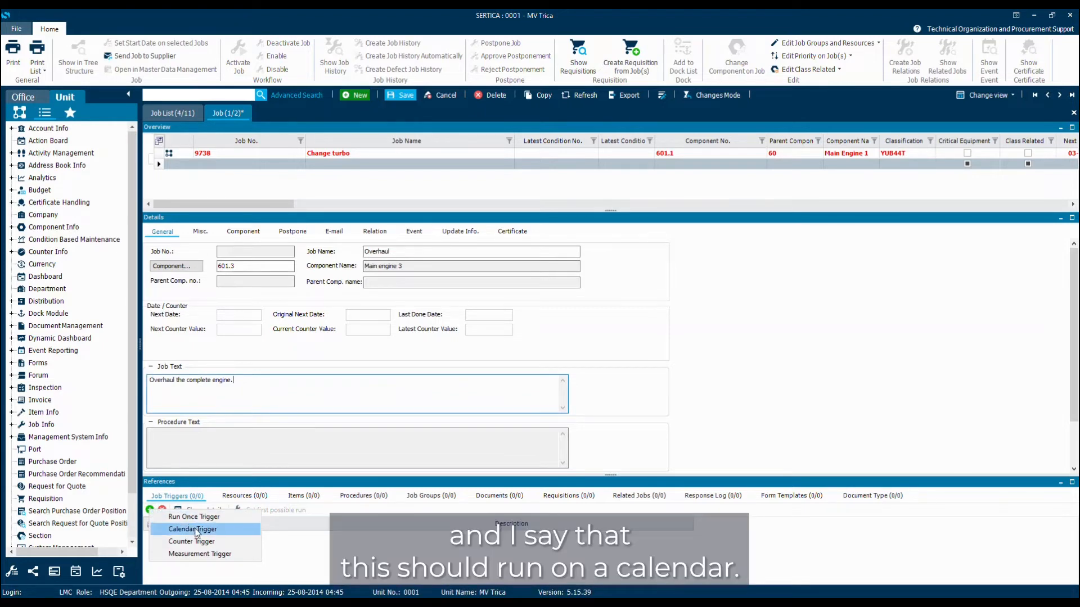
{"action": "left_click", "coordinate": [193, 529]}
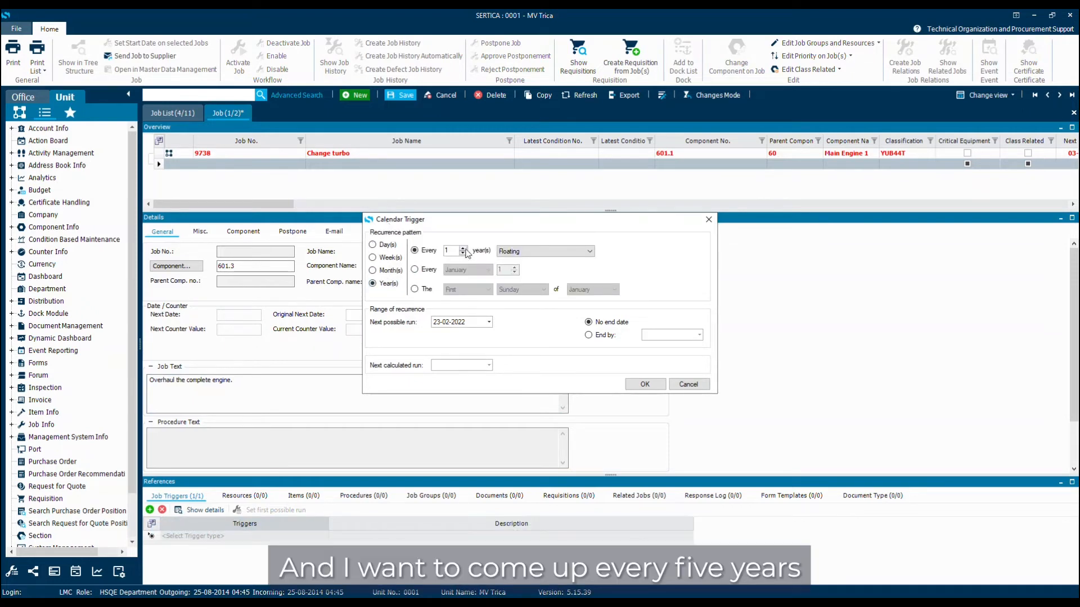
{"action": "type", "text": "5"}
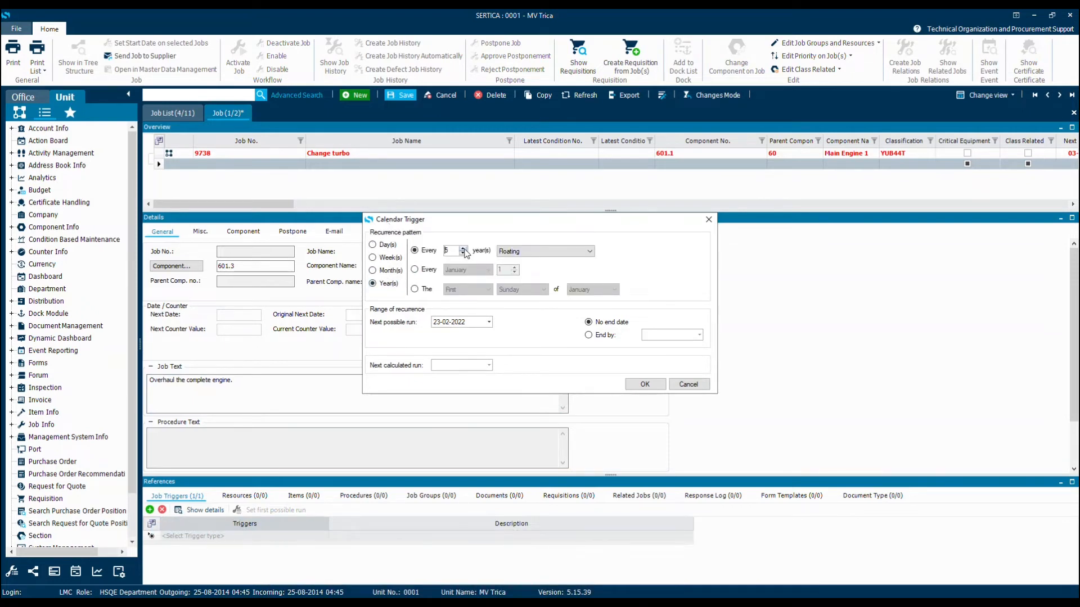
{"action": "left_click", "coordinate": [488, 322]}
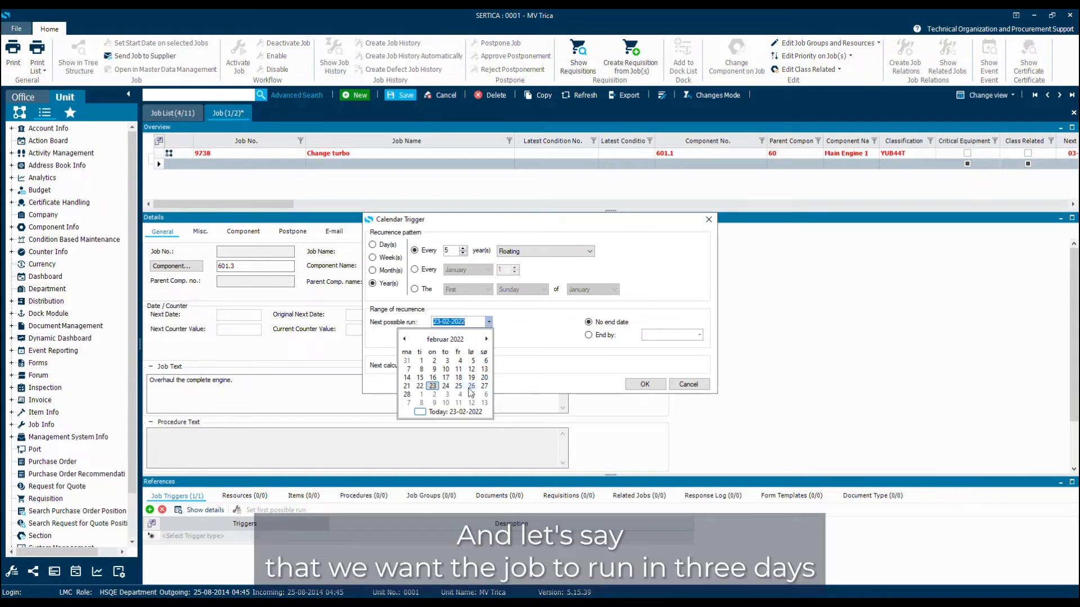
{"action": "left_click", "coordinate": [470, 387]}
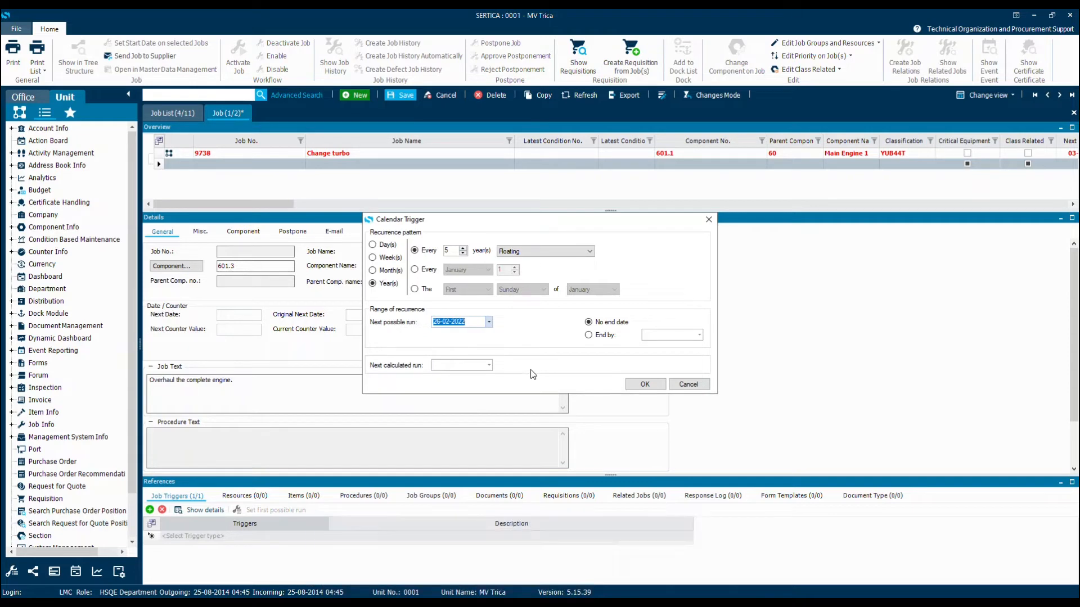
{"action": "left_click", "coordinate": [643, 384]}
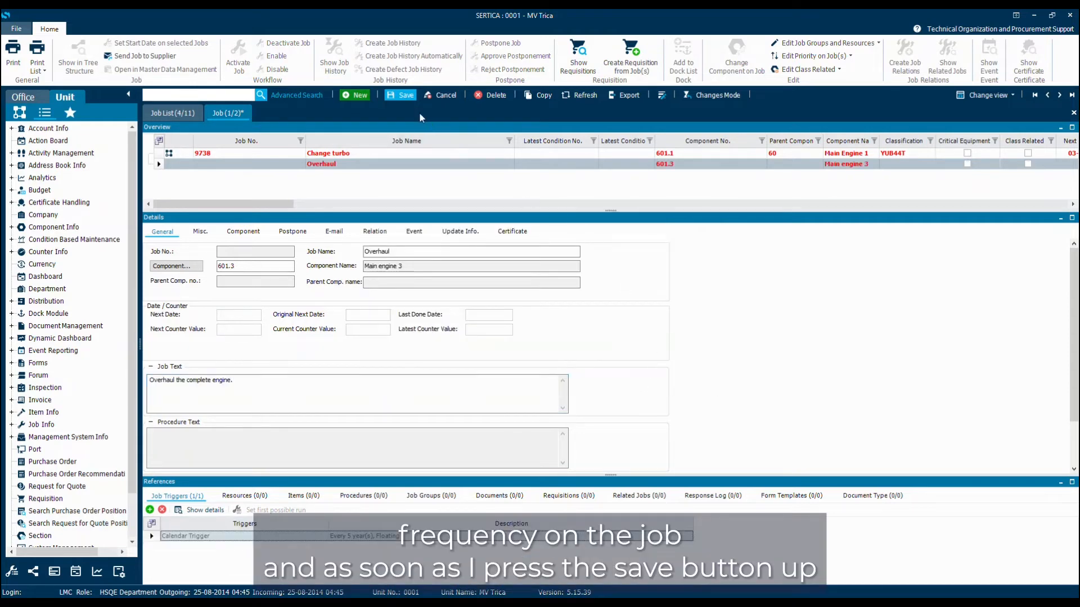
Step: Save the Overhaul job, assigning job number 11710 and next date 26-02-2022
{"action": "left_click", "coordinate": [399, 95]}
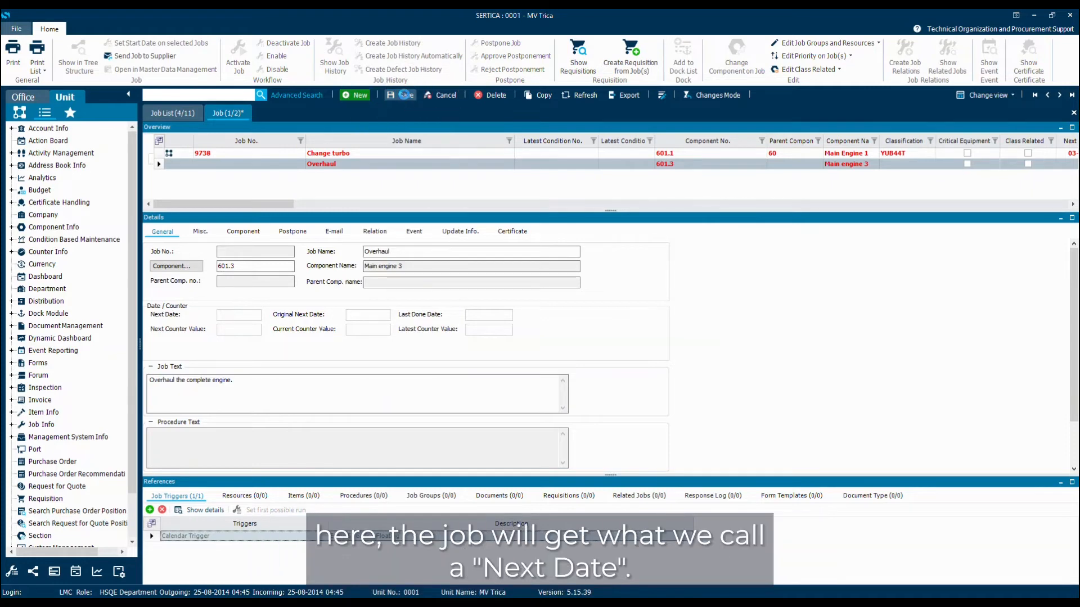
{"action": "left_click", "coordinate": [399, 95]}
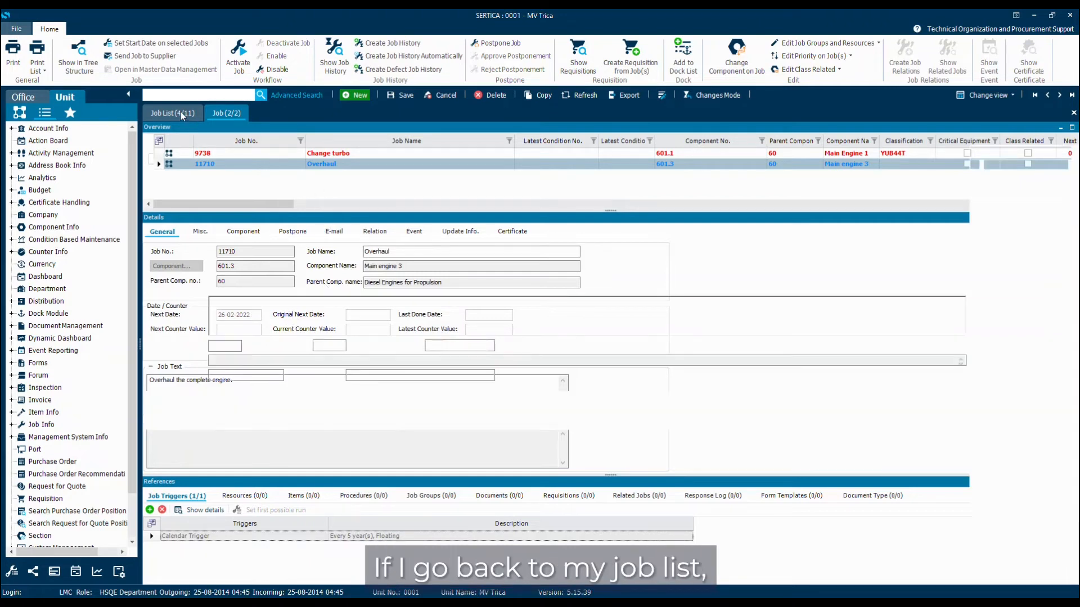
Step: Show the full job list, select Overhaul job 11710 on Main engine 3, and open the tree
{"action": "left_click", "coordinate": [172, 113]}
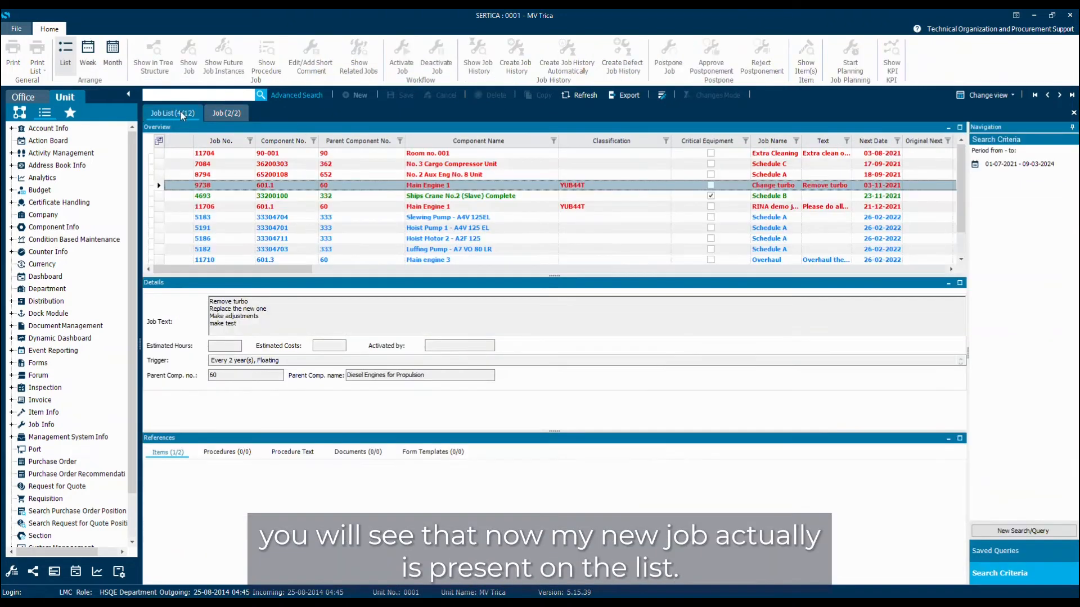
{"action": "left_click", "coordinate": [166, 451]}
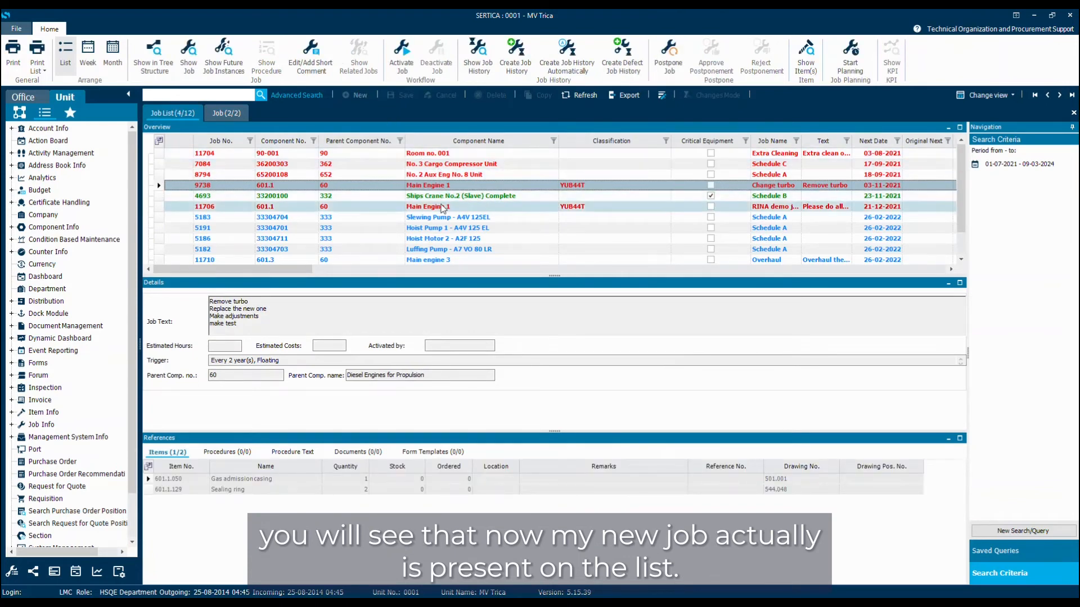
{"action": "left_click", "coordinate": [427, 260]}
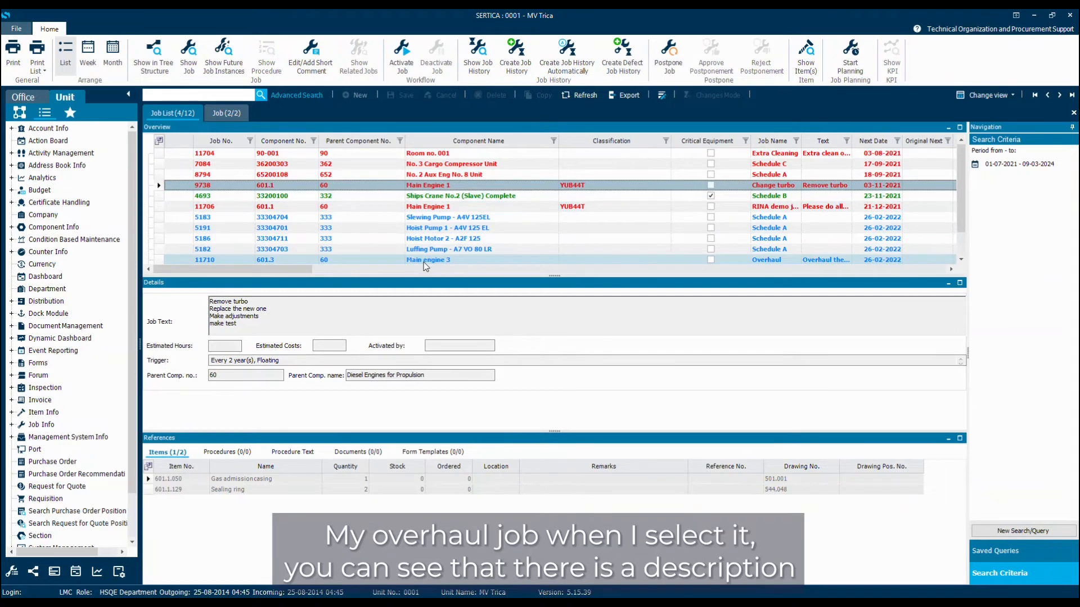
{"action": "left_click", "coordinate": [427, 249]}
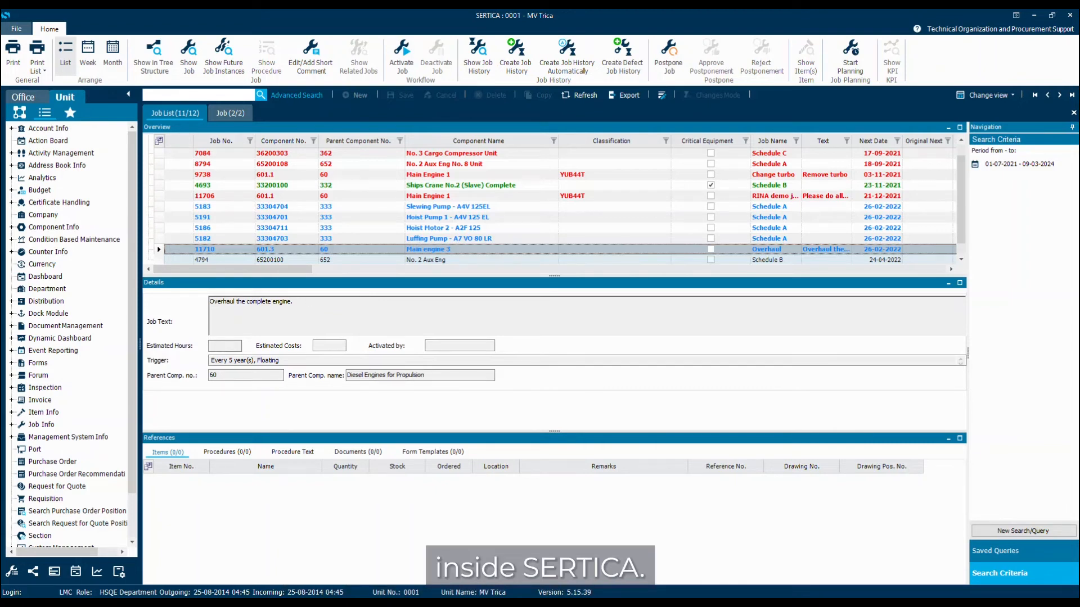
{"action": "left_click", "coordinate": [460, 185]}
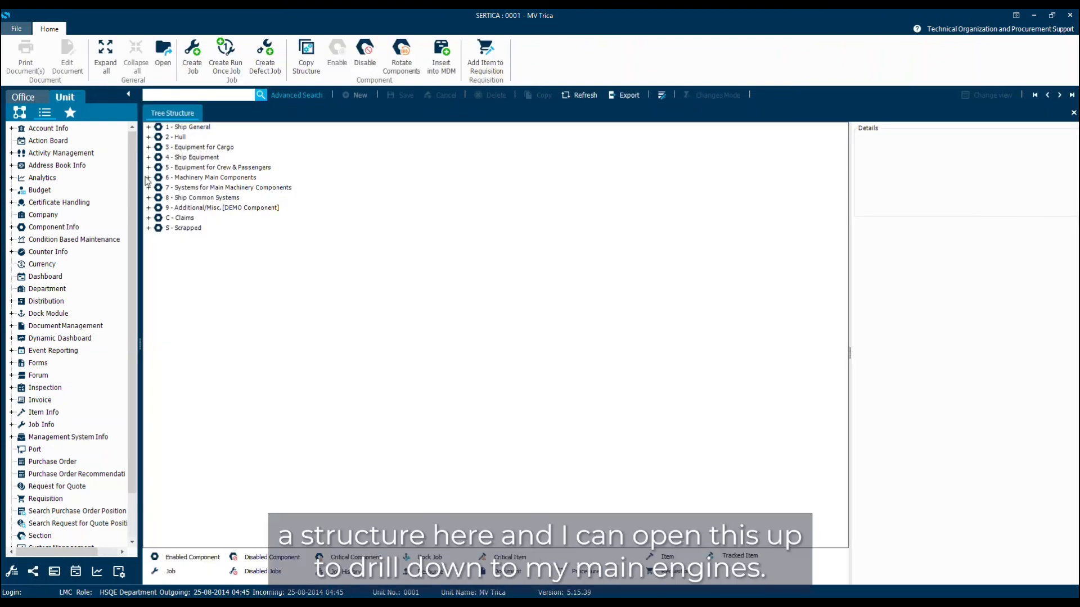
Step: Expand Main engine 3's Jobs > Recurring Jobs and select Overhaul job 11710
{"action": "left_click", "coordinate": [149, 178]}
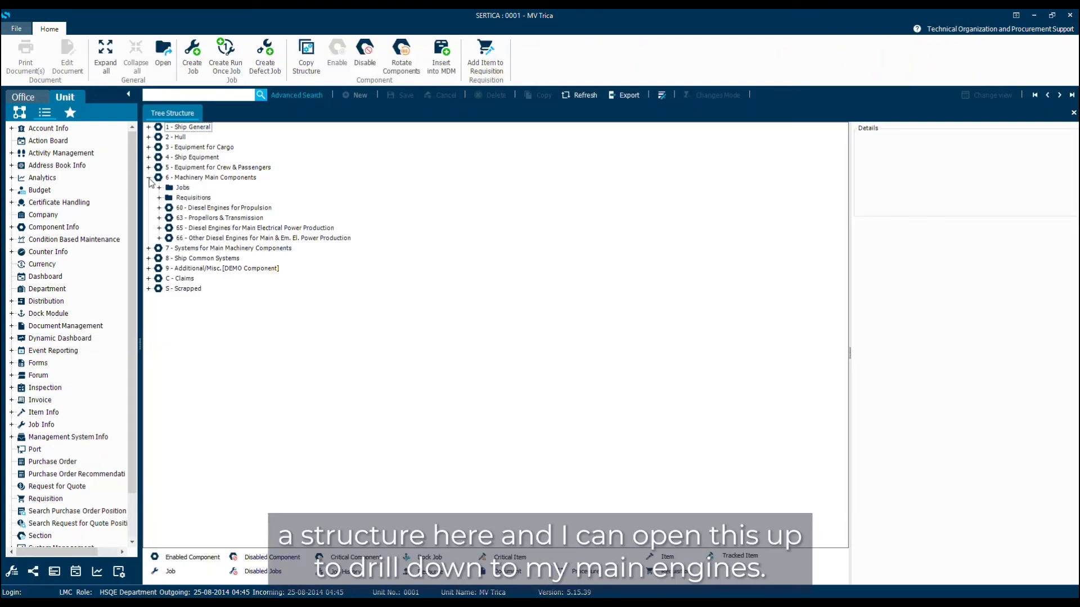
{"action": "left_click", "coordinate": [159, 207]}
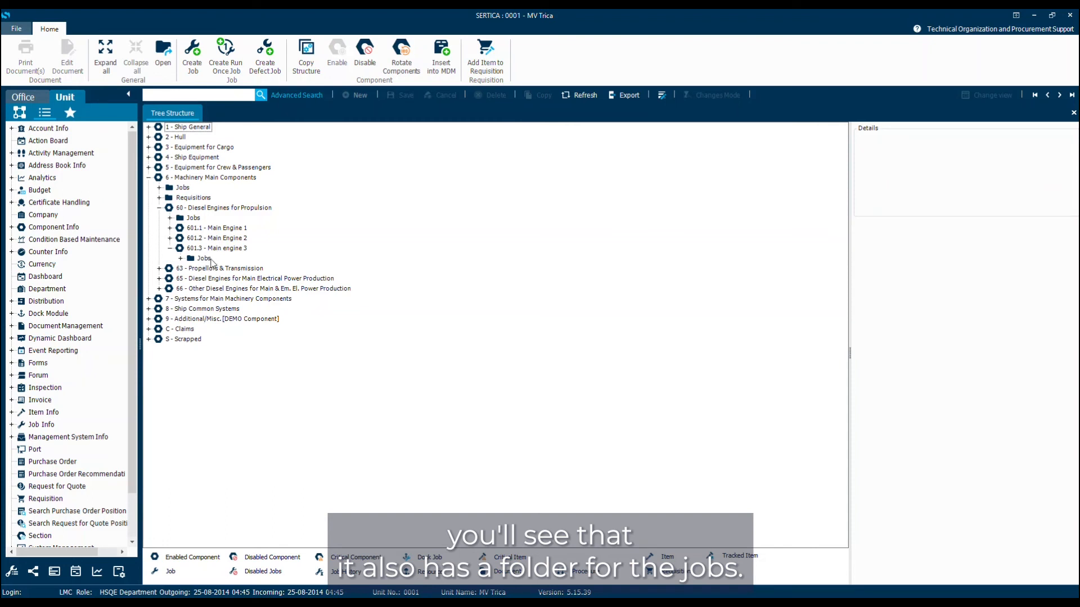
{"action": "left_click", "coordinate": [180, 258]}
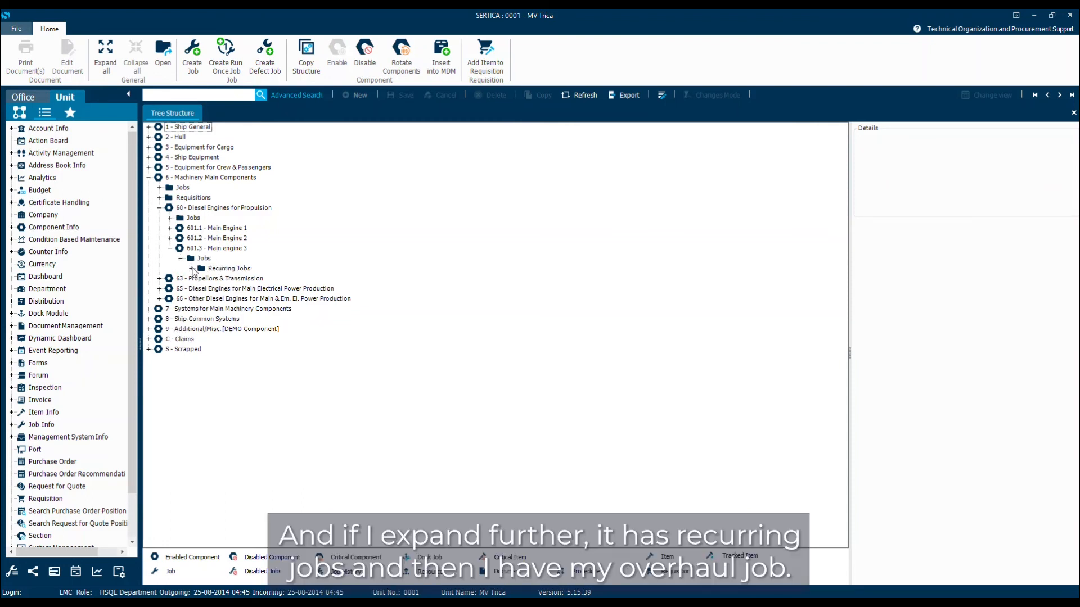
{"action": "left_click", "coordinate": [193, 267]}
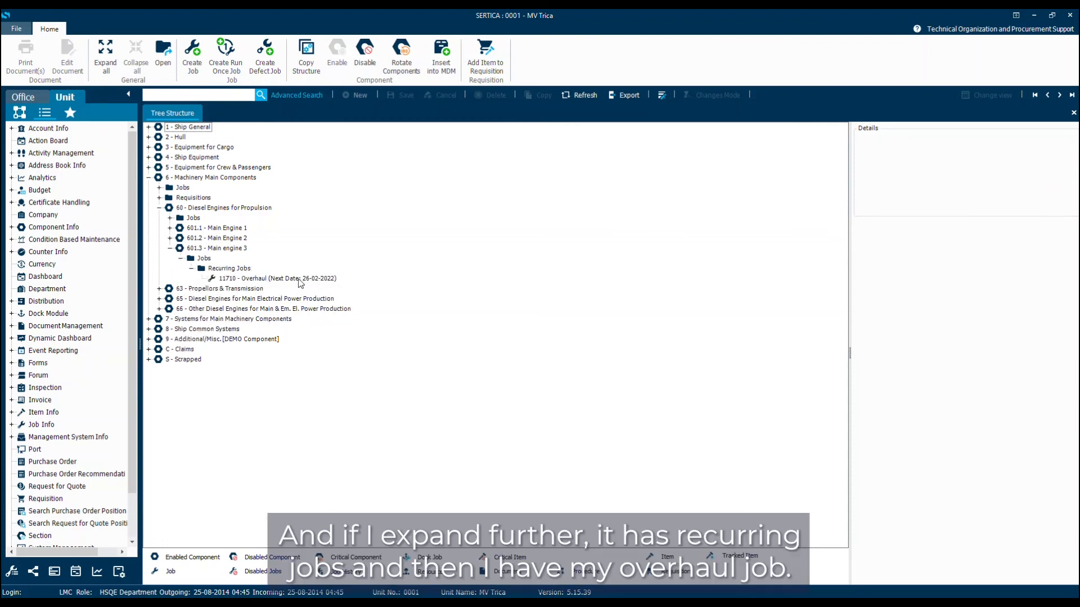
{"action": "left_click", "coordinate": [276, 279]}
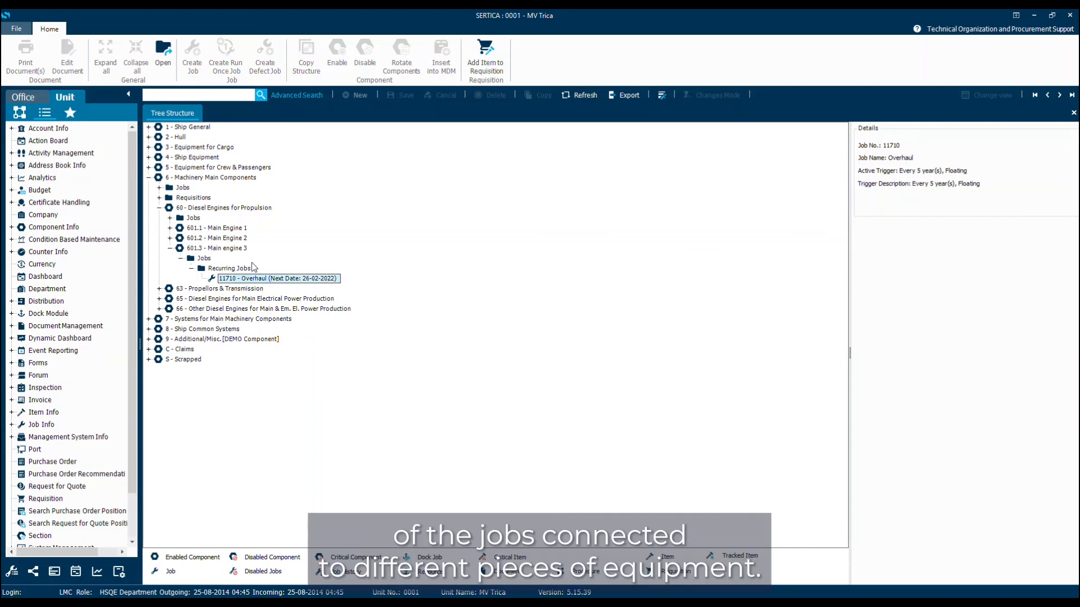
{"action": "mouse_move", "coordinate": [460, 233]}
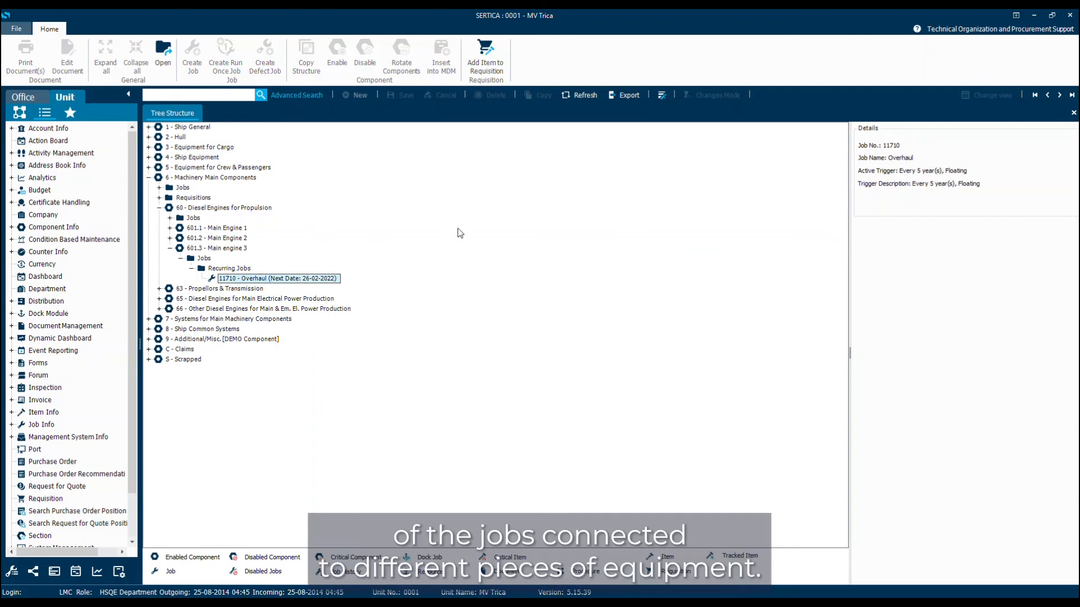